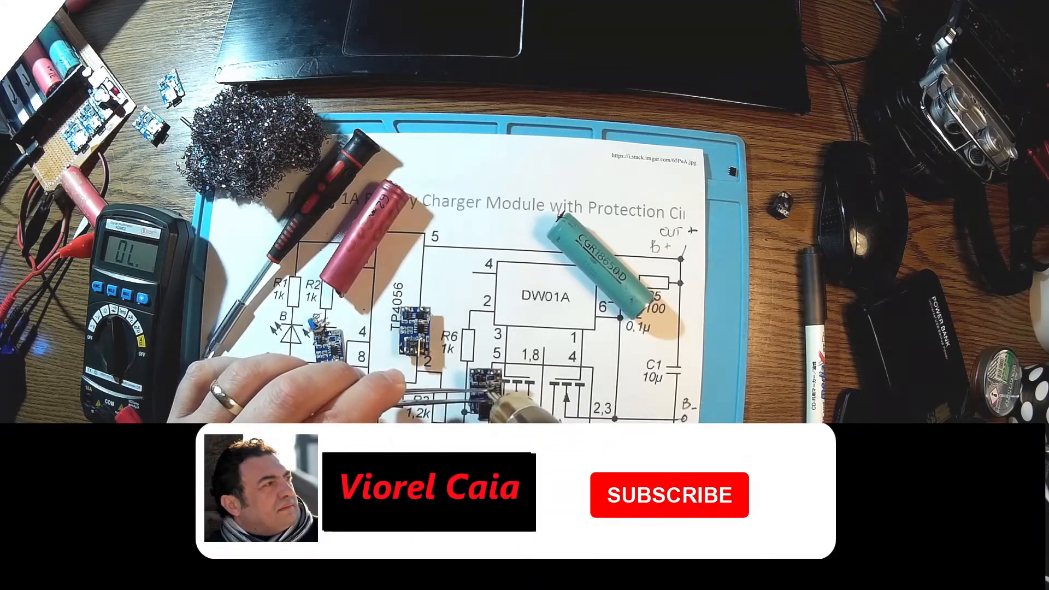
pyautogui.click(668, 495)
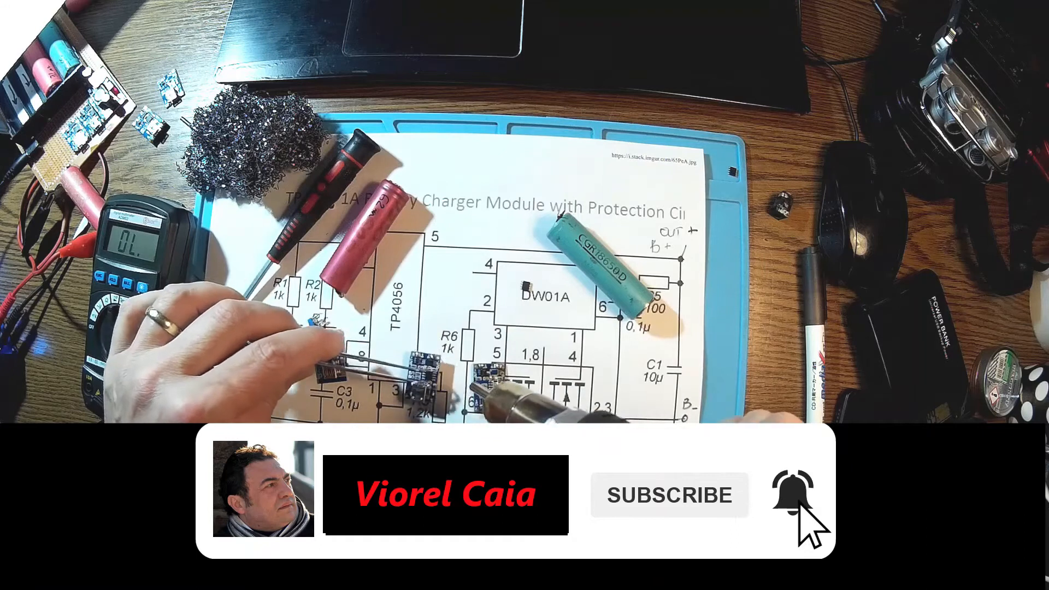